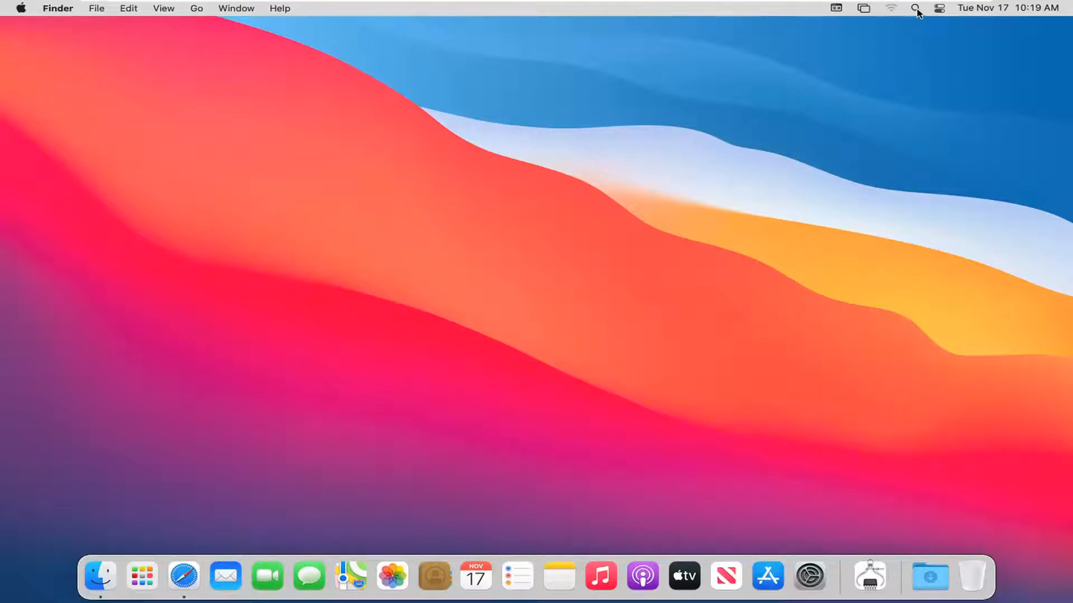
Bring up Spotlight search from the menu-bar magnifying-glass icon.
{"action": "left_click", "coordinate": [915, 8]}
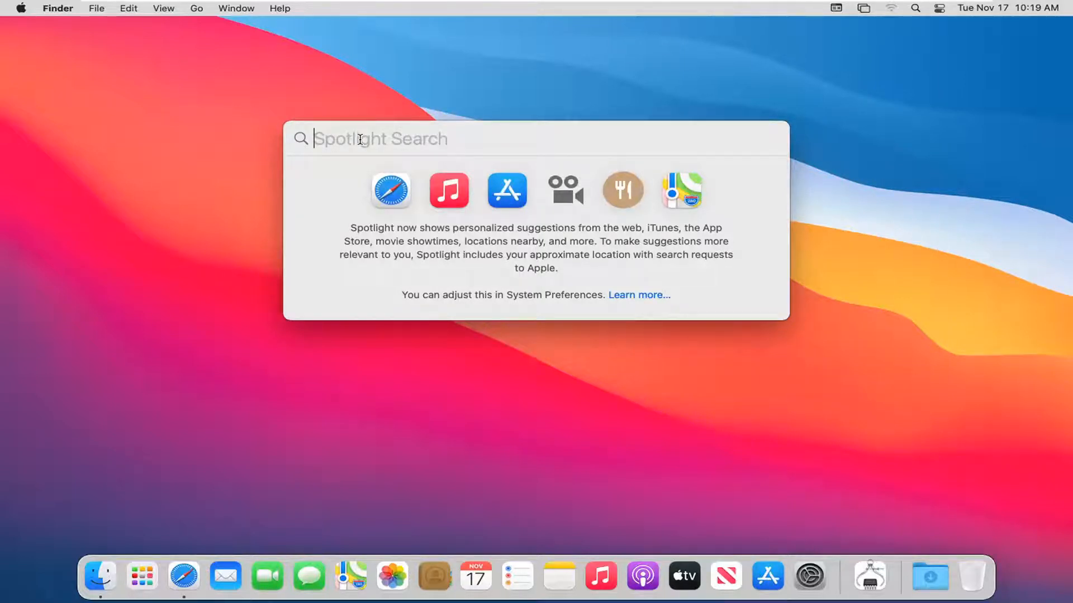
Search Spotlight for 'documents' to list the Documents folder and related results.
{"action": "type", "text": "documents"}
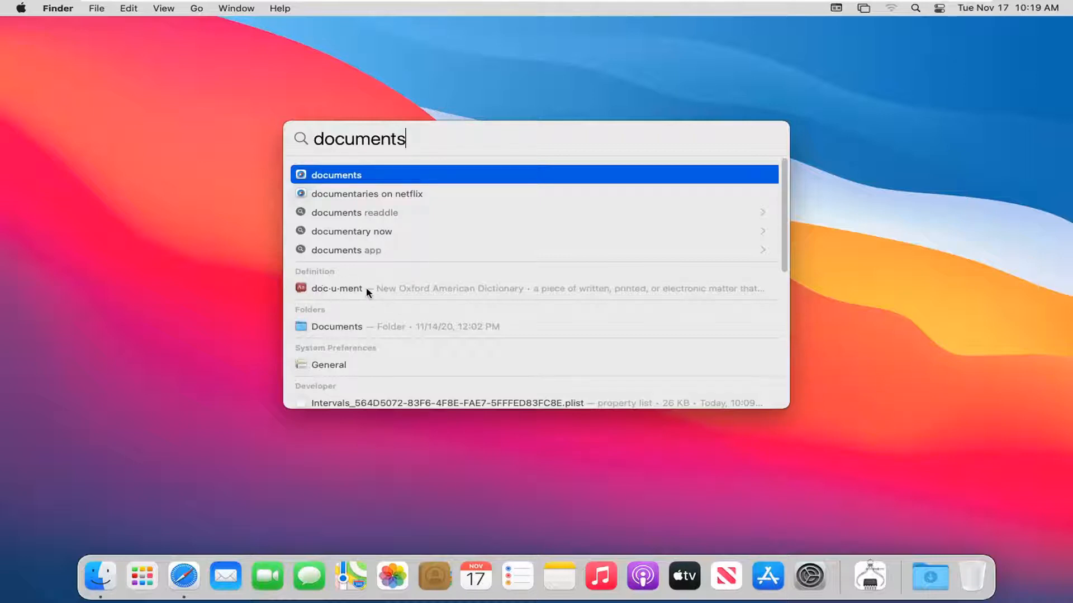
{"action": "mouse_move", "coordinate": [348, 329]}
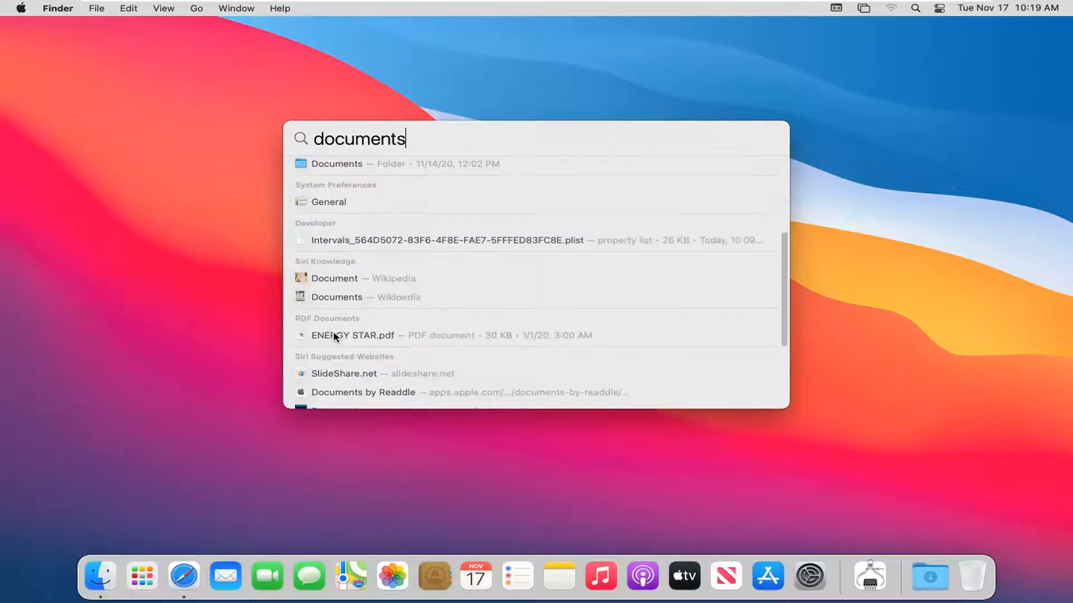
Scroll the 'documents' results down to suggested websites and related searches.
{"action": "scroll", "scroll_direction": "down", "scroll_amount": 3}
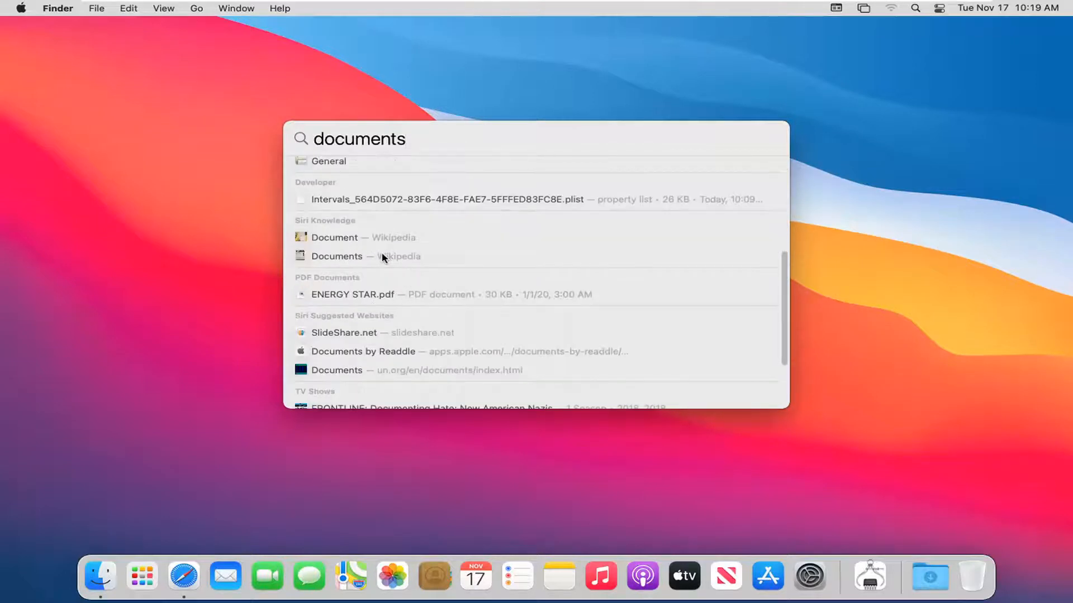
{"action": "scroll", "scroll_direction": "down", "scroll_amount": 3}
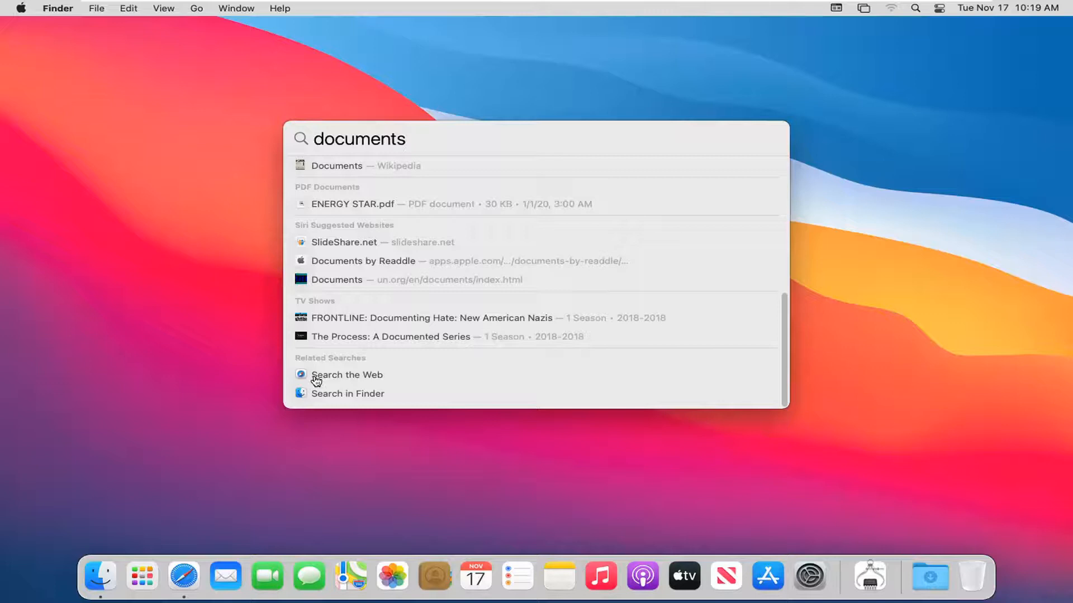
{"action": "mouse_move", "coordinate": [328, 398]}
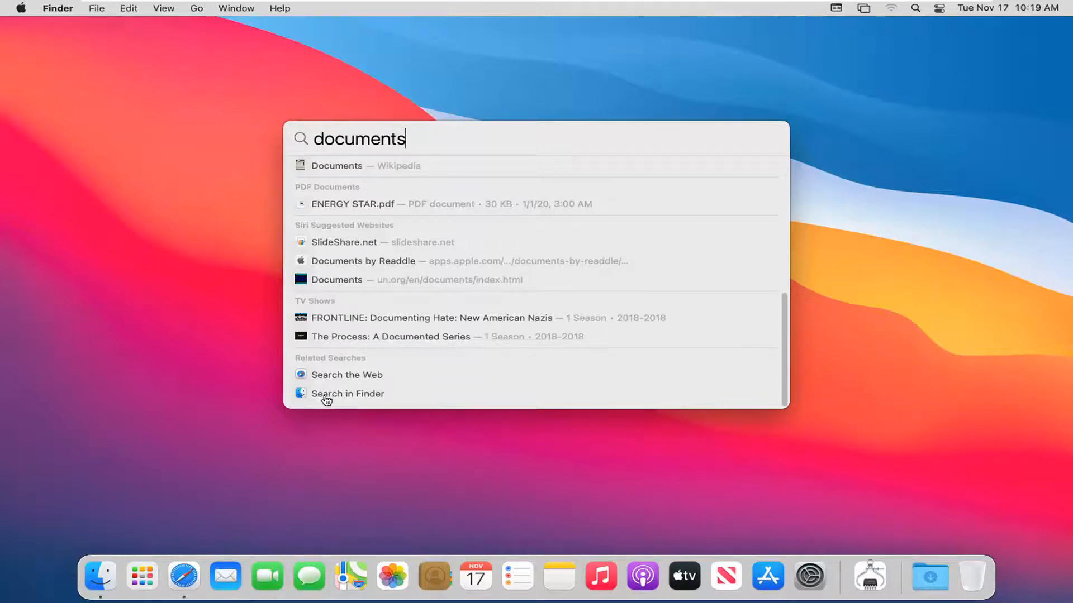
{"action": "mouse_move", "coordinate": [349, 400]}
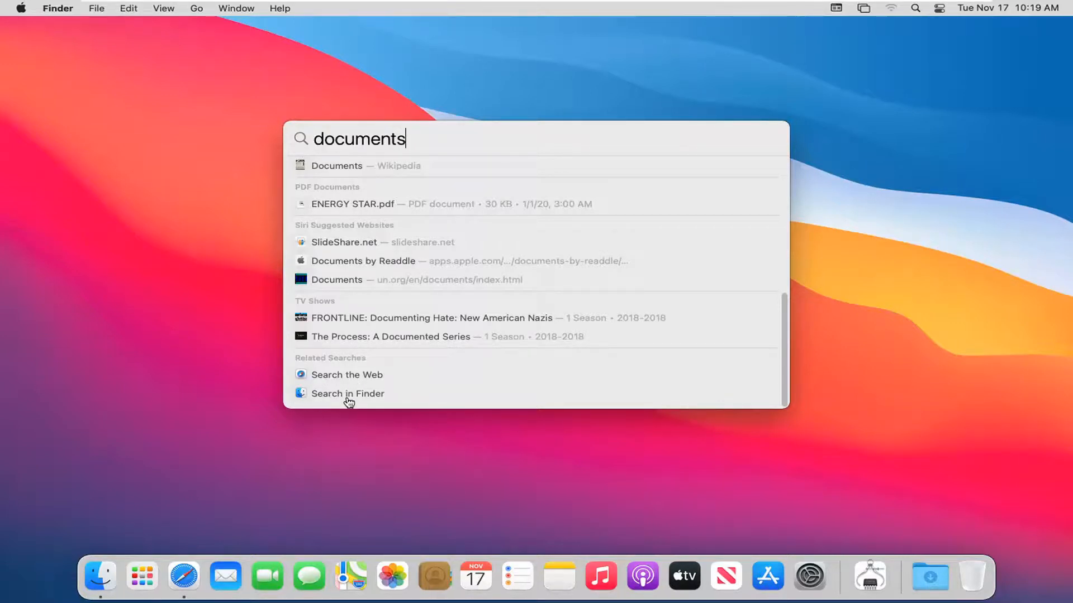
Run the 'documents' search in a Finder window across This Mac.
{"action": "key", "text": "Escape"}
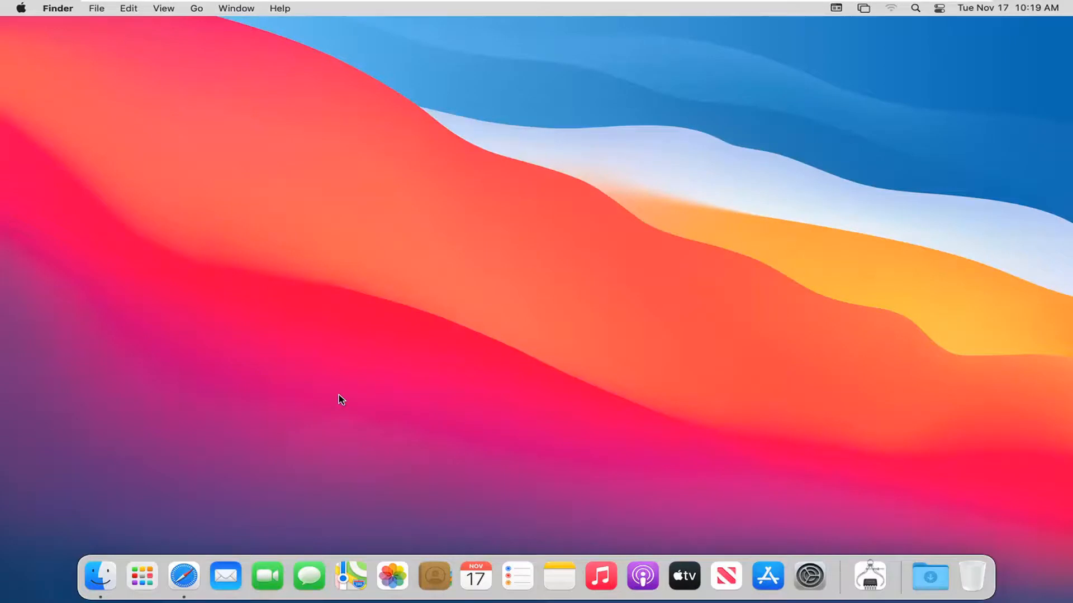
{"action": "mouse_move", "coordinate": [349, 383]}
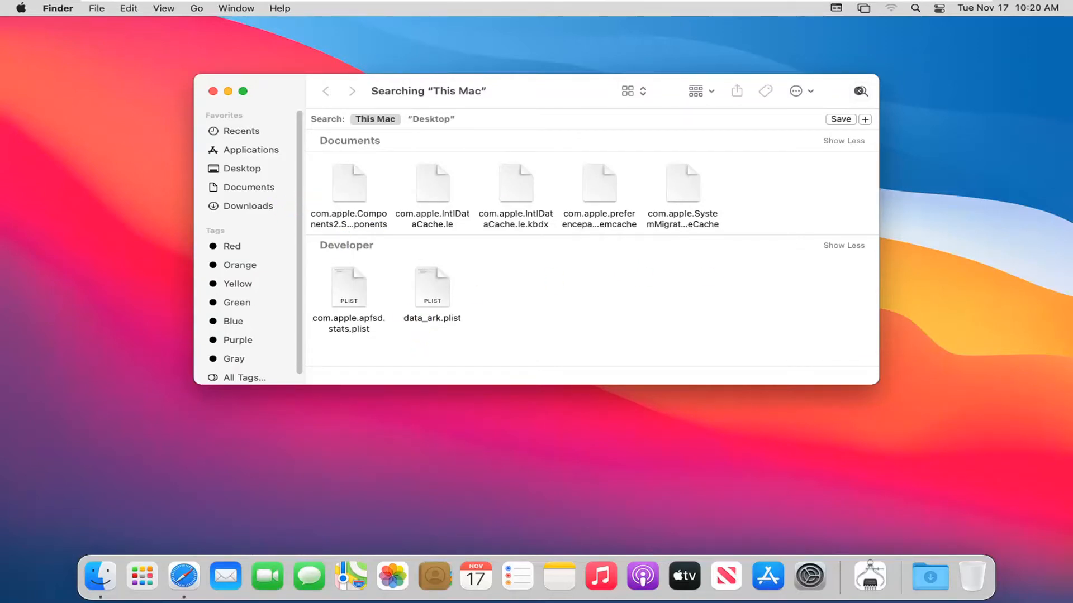
{"action": "type", "text": "documents"}
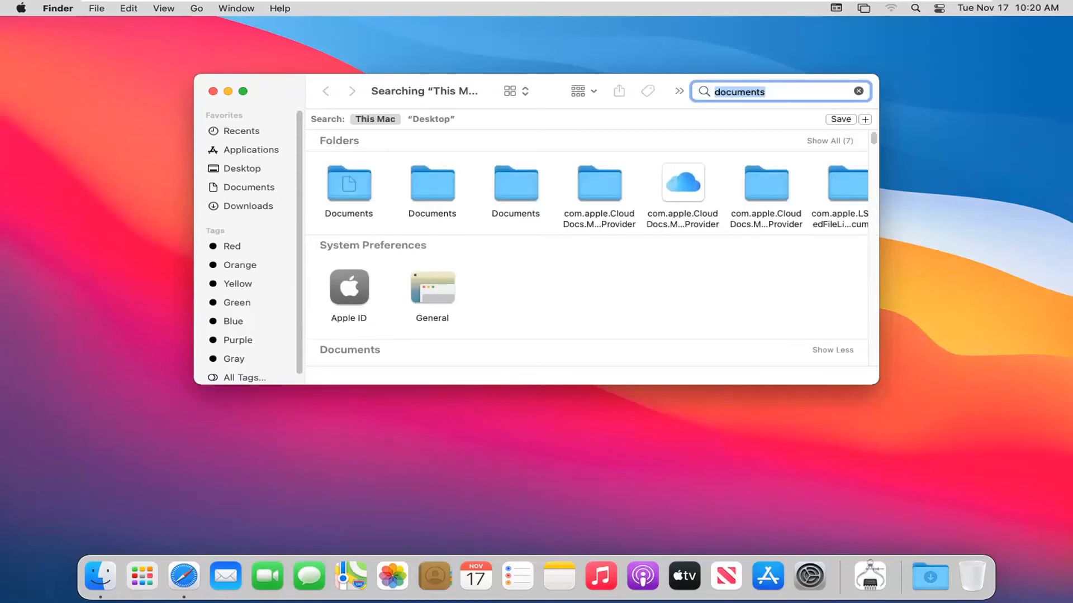